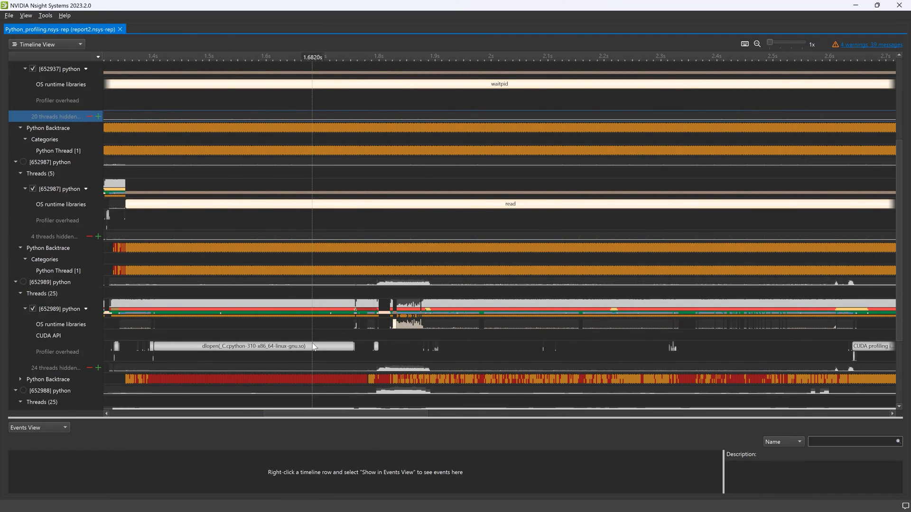
mouse_move(80, 380)
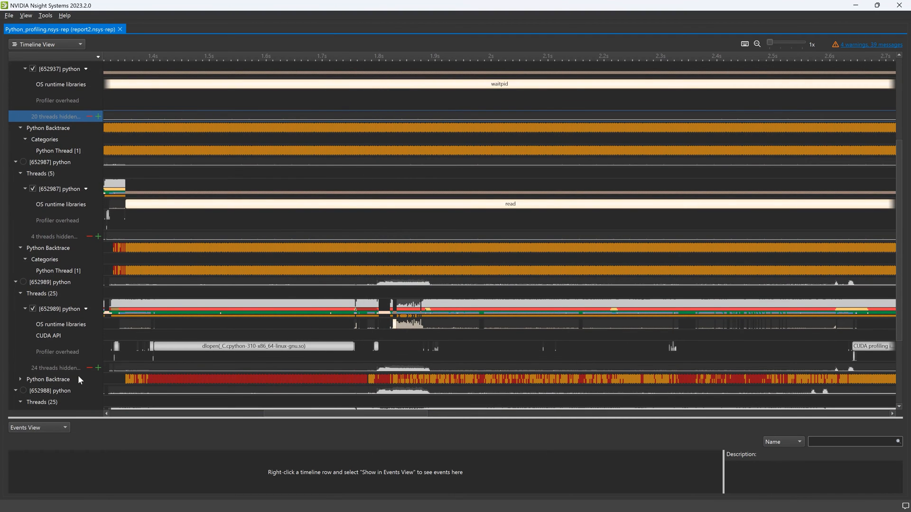
Show process 652989's Python Backtrace samples in the Events View and expand the row to its thread.
right_click(47, 379)
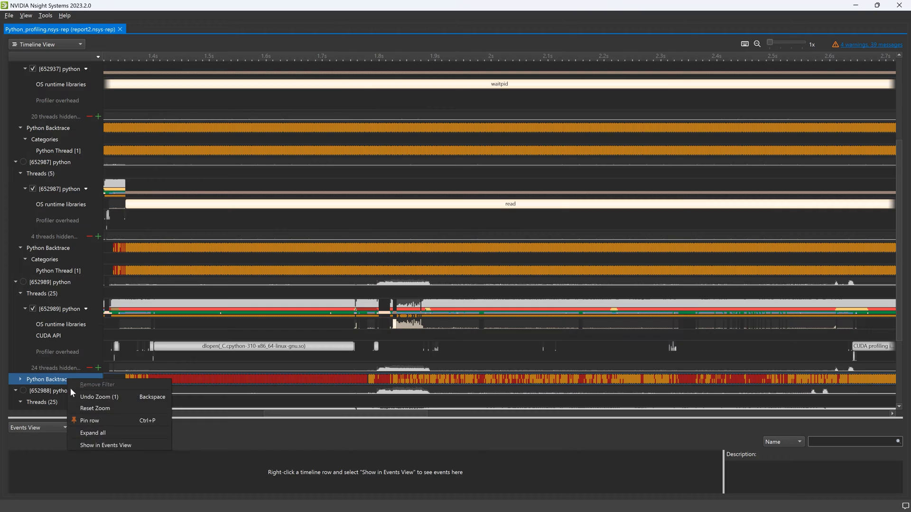
left_click(105, 445)
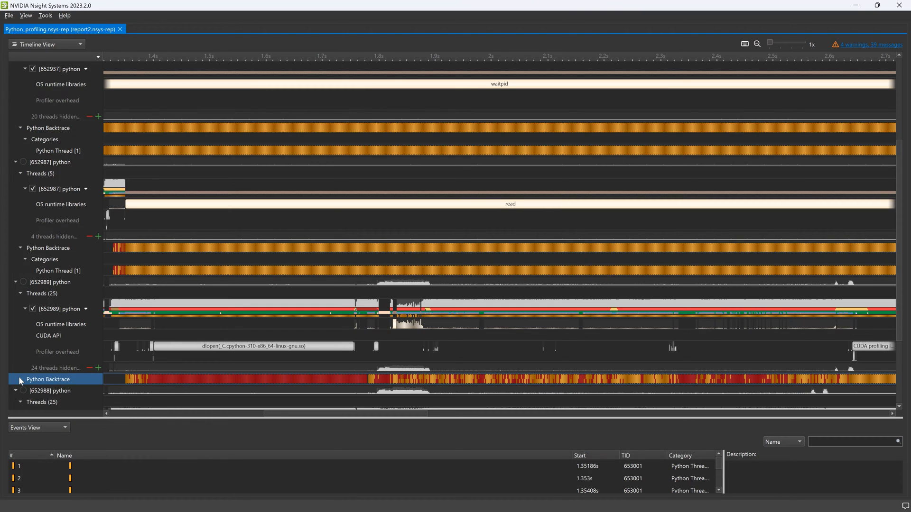
left_click(19, 380)
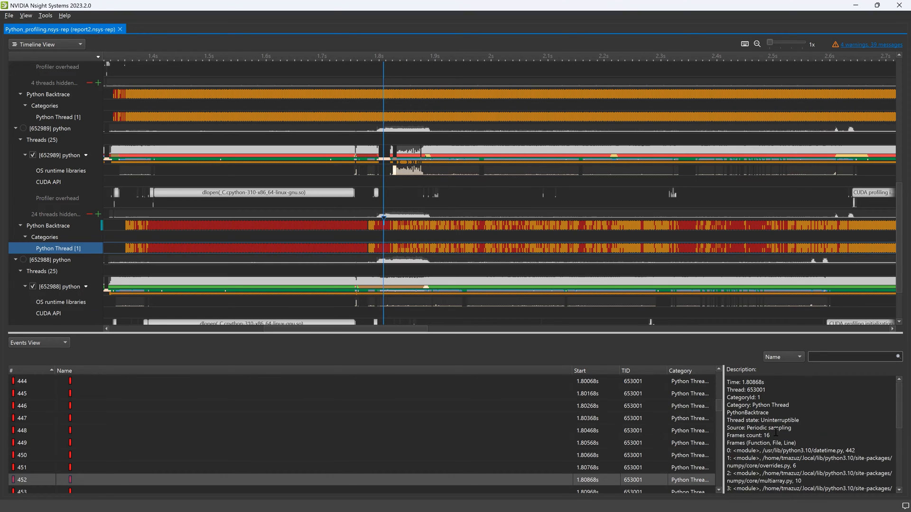
mouse_move(143, 248)
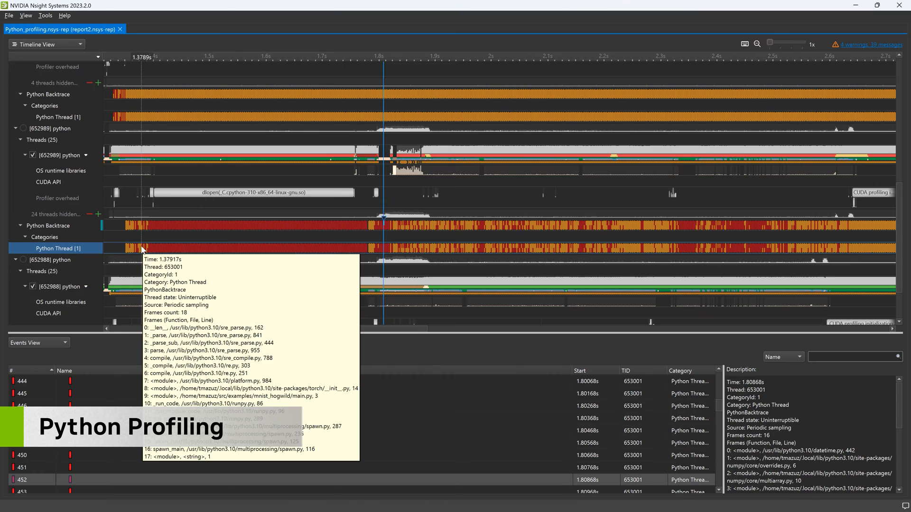
mouse_move(281, 250)
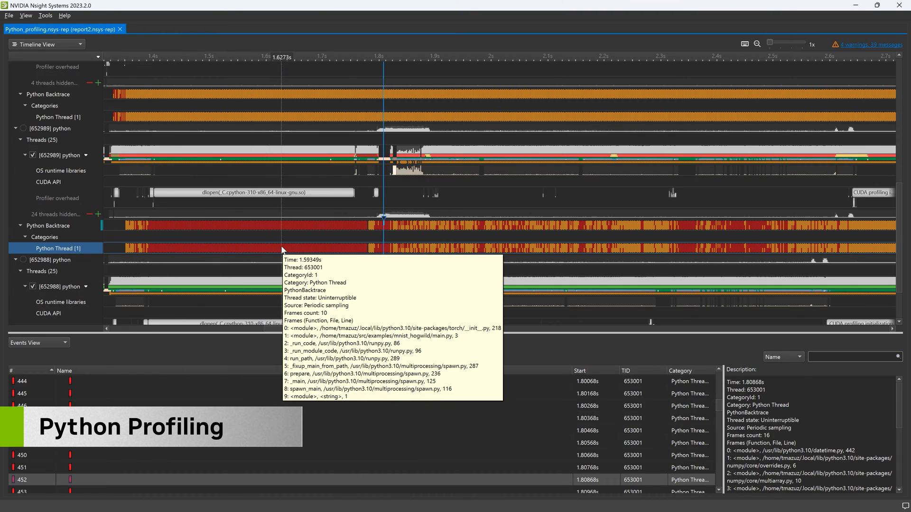
mouse_move(426, 253)
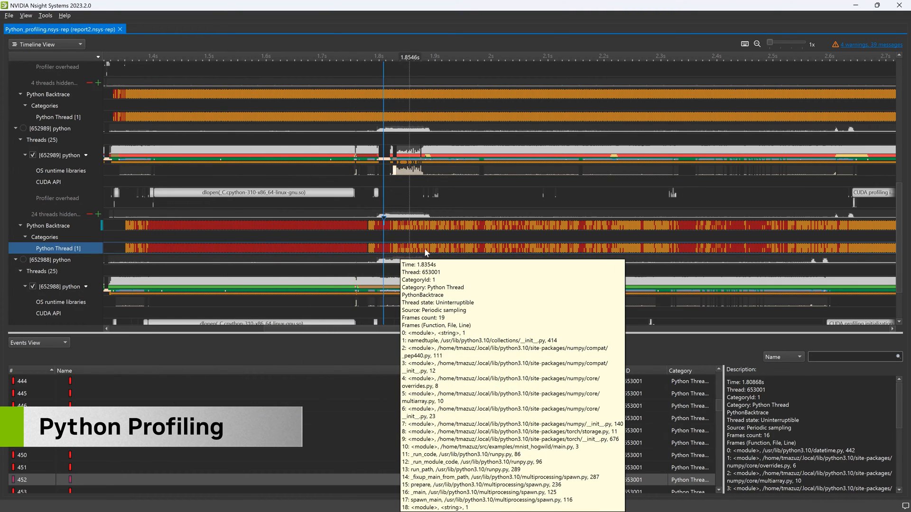
mouse_move(546, 256)
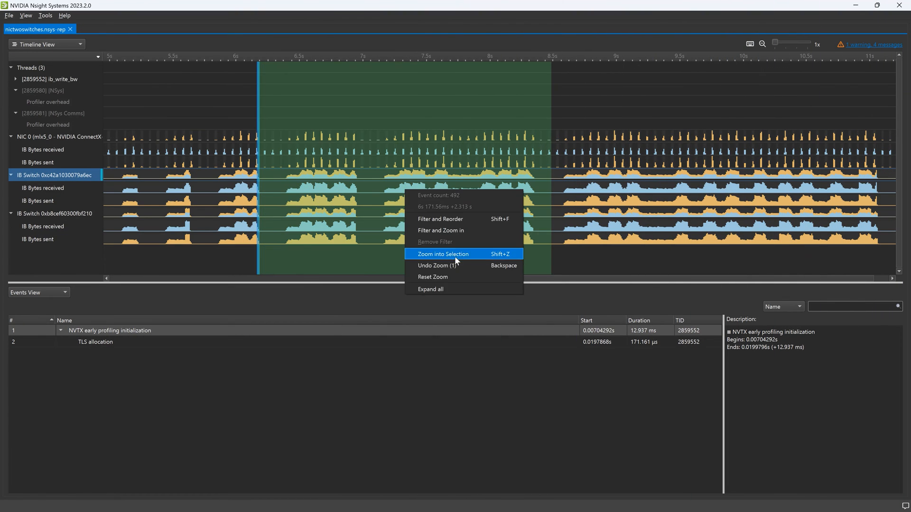
Zoom the IB switch traffic timeline into the selected 6.2–8.4 s range.
left_click(443, 254)
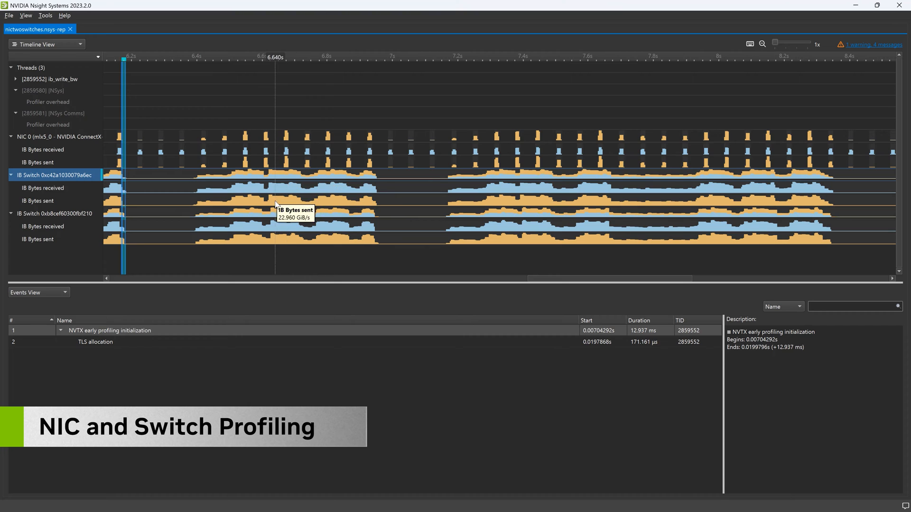
mouse_move(49, 138)
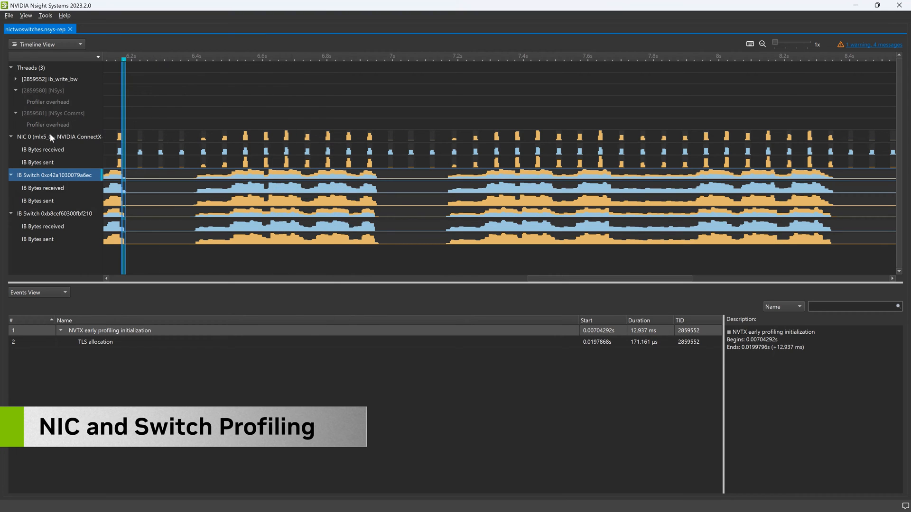
mouse_move(43, 188)
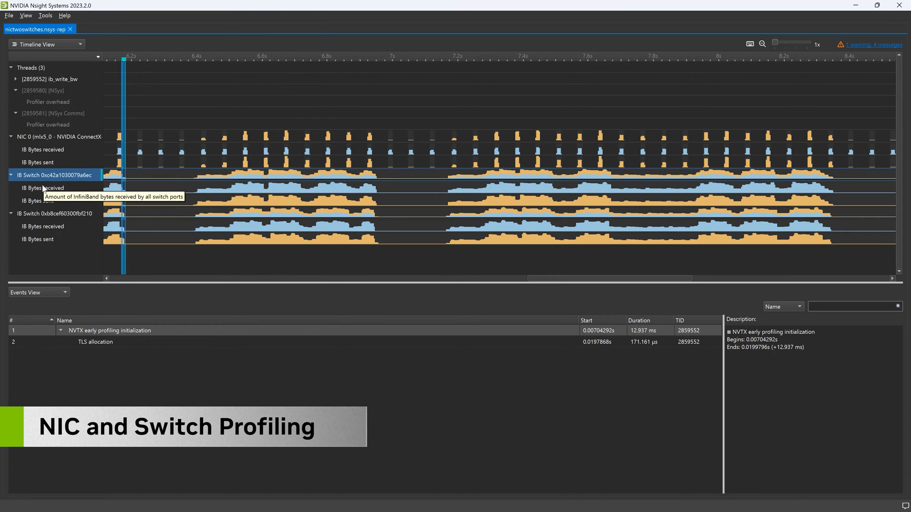
mouse_move(34, 226)
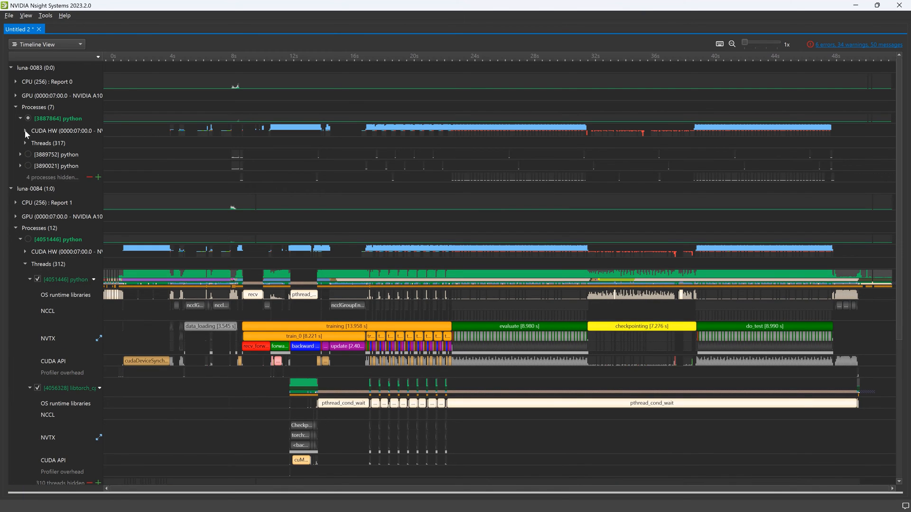
Expand the node process rows of the merged luna-0083/luna-0084 report.
left_click(20, 131)
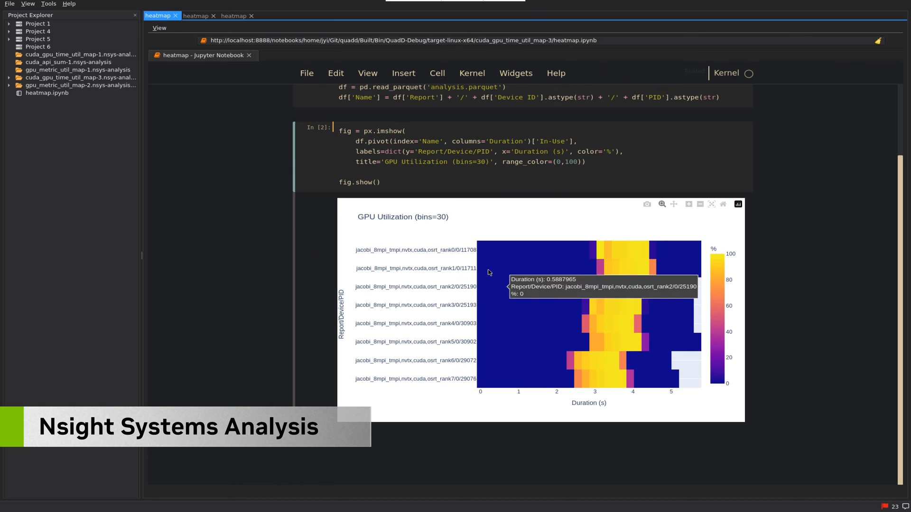
mouse_move(591, 323)
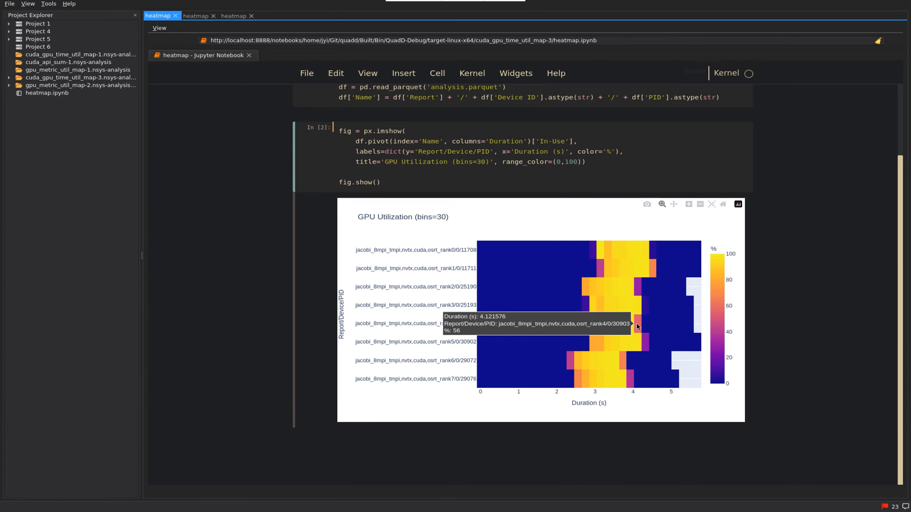
mouse_move(690, 295)
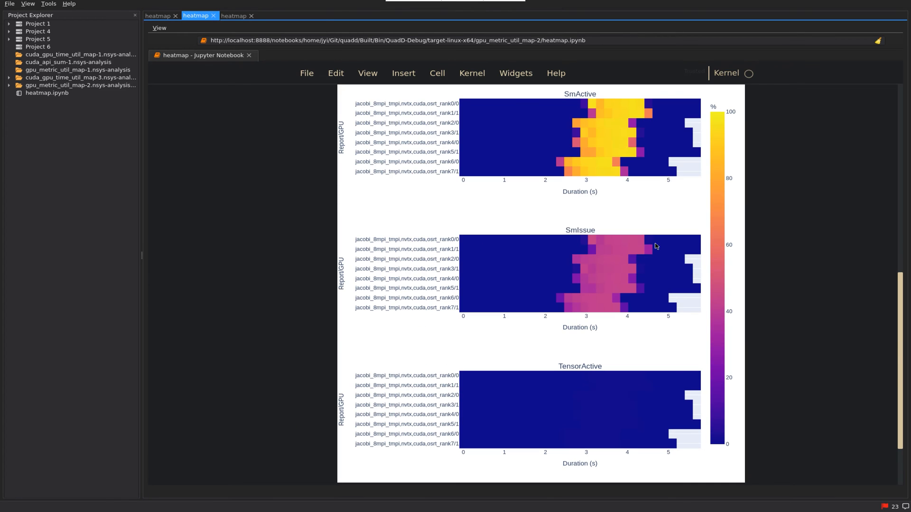
mouse_move(417, 133)
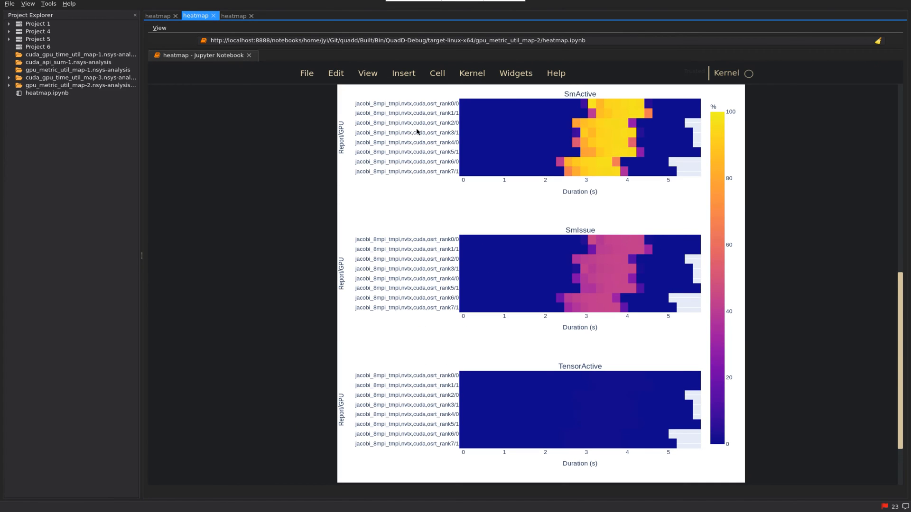
mouse_move(612, 278)
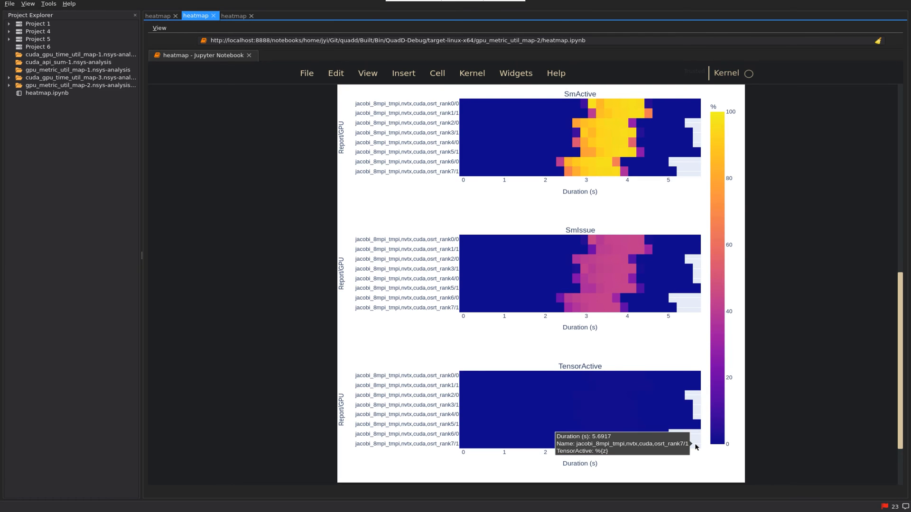
Switch to the third heatmap notebook showing GPU utilization for the mega runs.
left_click(237, 15)
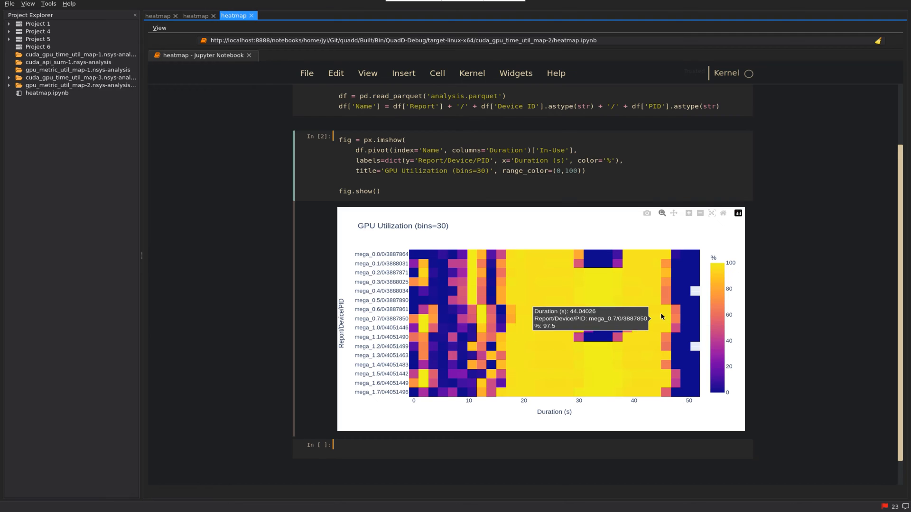
mouse_move(676, 313)
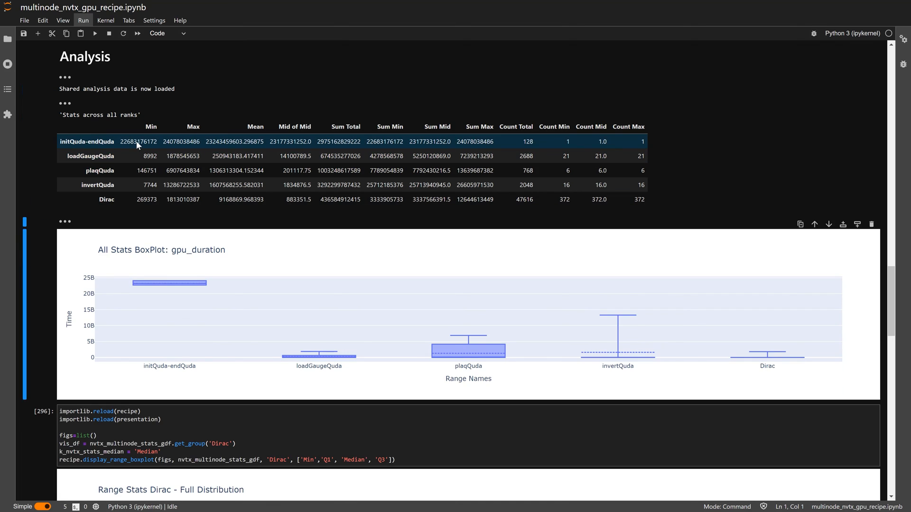
mouse_move(175, 283)
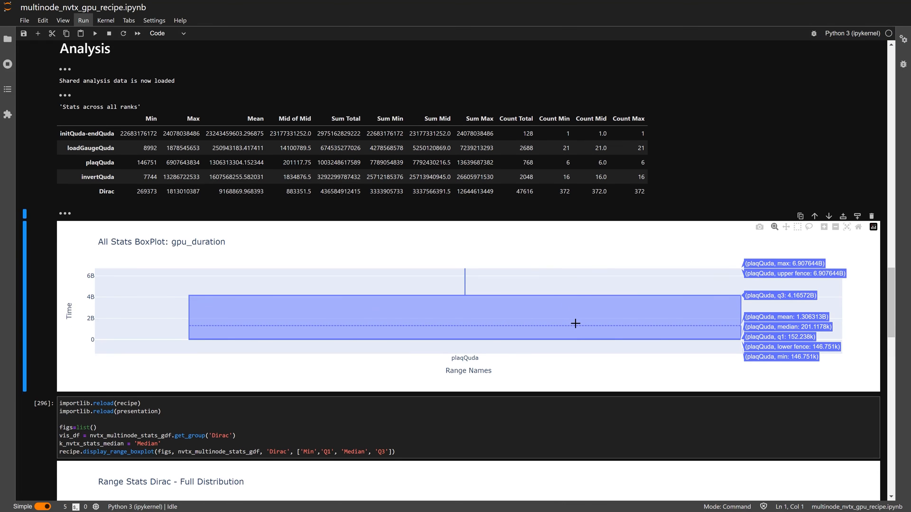
Scroll the recipe notebook down past the Dirac range-stats charts to the Pace of Dirac graph.
scroll("down", 3)
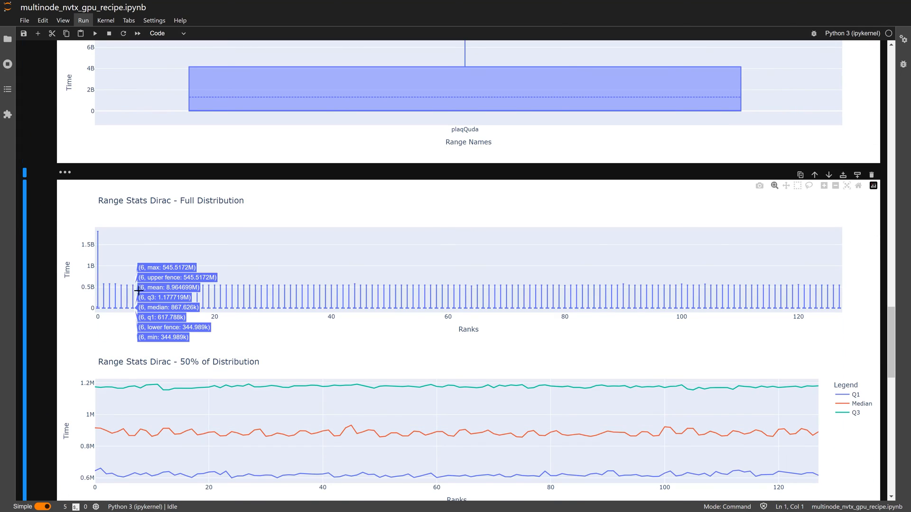
mouse_move(223, 296)
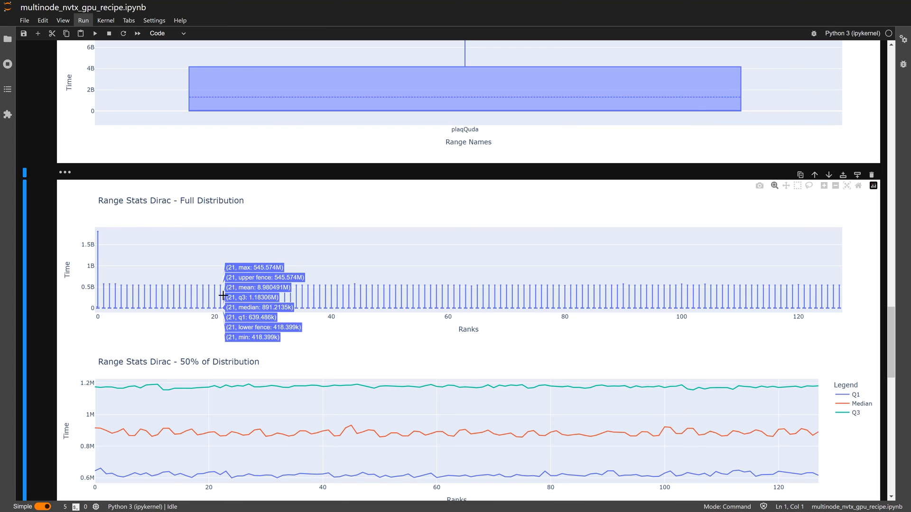
mouse_move(98, 309)
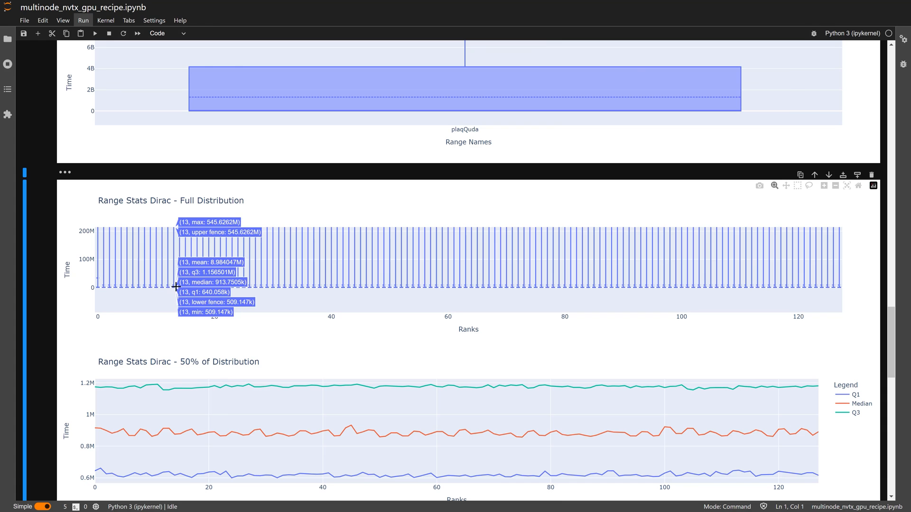
mouse_move(264, 294)
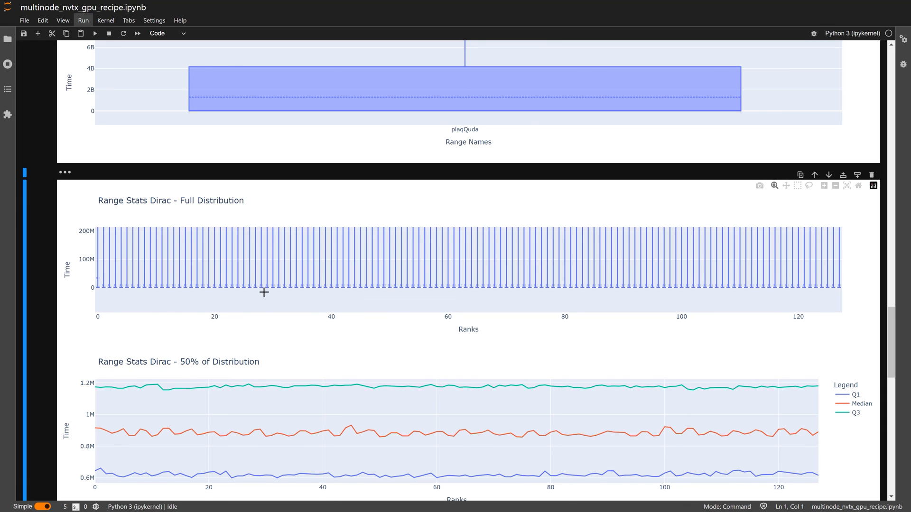
scroll("down", 3)
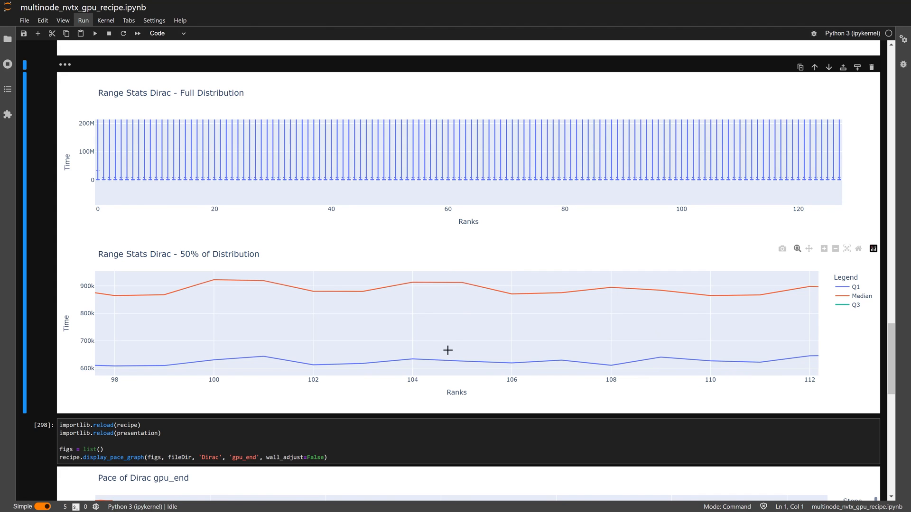
mouse_move(429, 373)
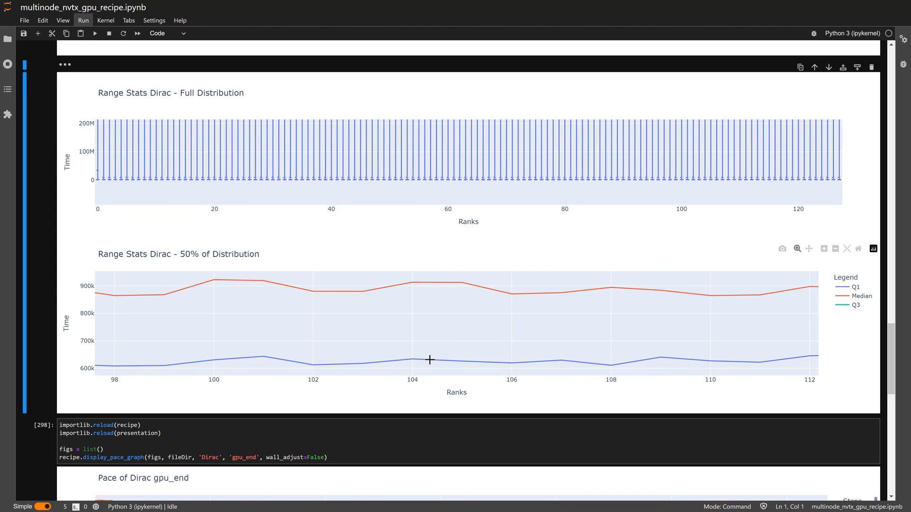
mouse_move(211, 281)
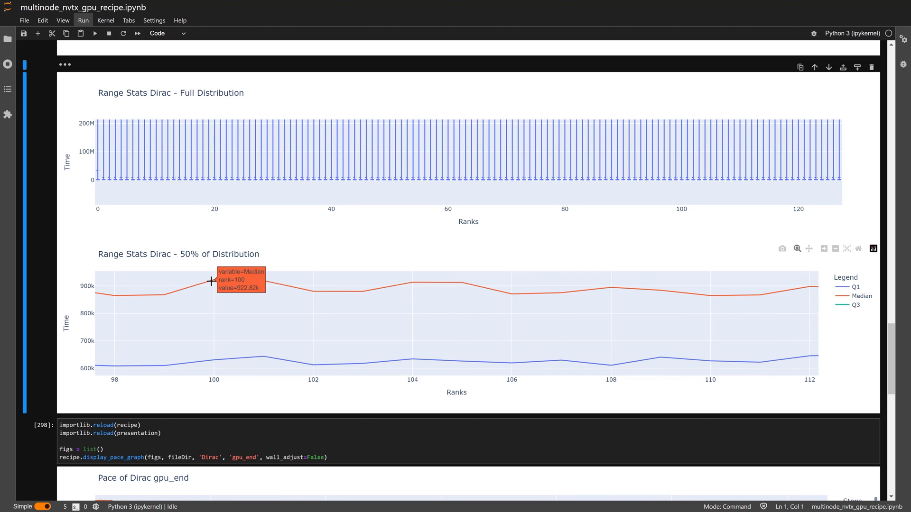
scroll("down", 3)
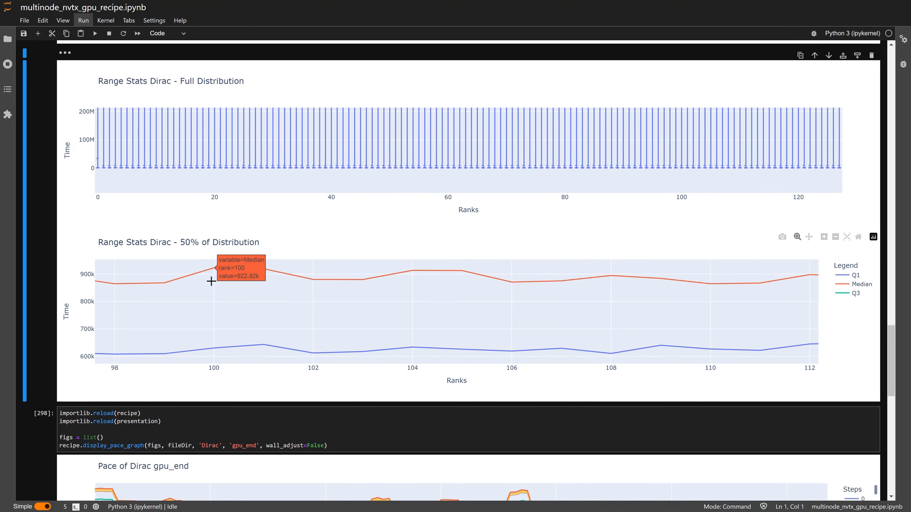
scroll("down", 3)
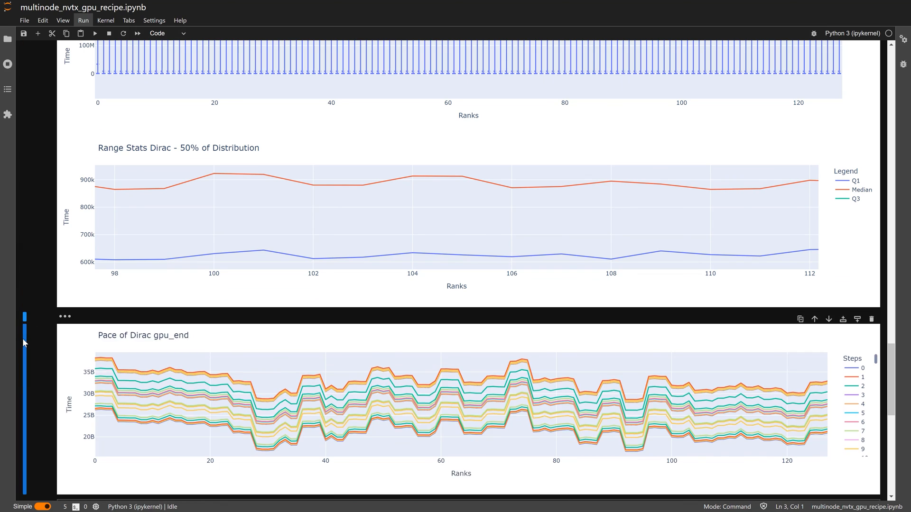